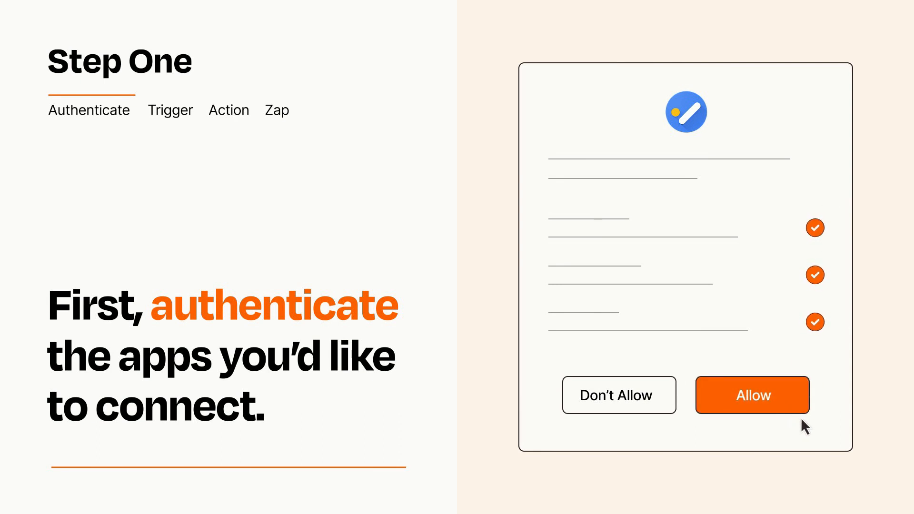
Step: Allow the task app to access the account and reach the 'Choose app and event' selector
{"action": "left_click", "coordinate": [751, 395]}
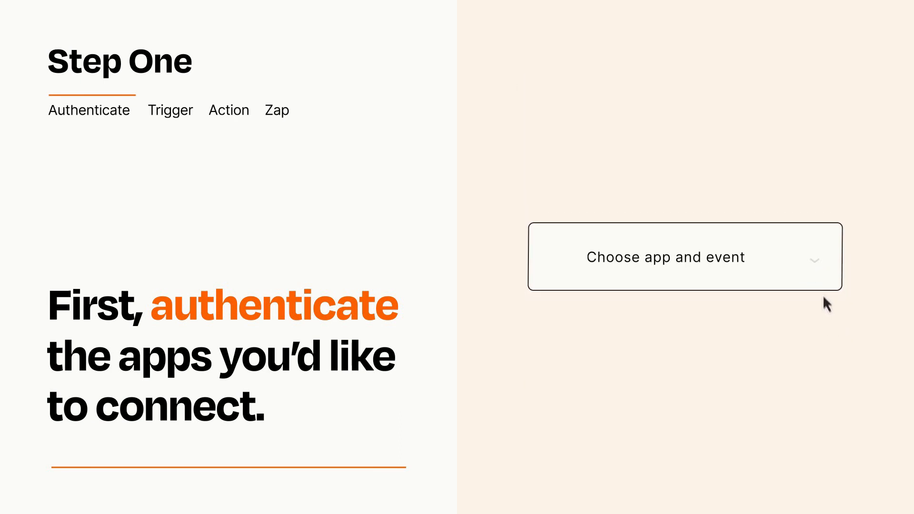
{"action": "left_click", "coordinate": [666, 257]}
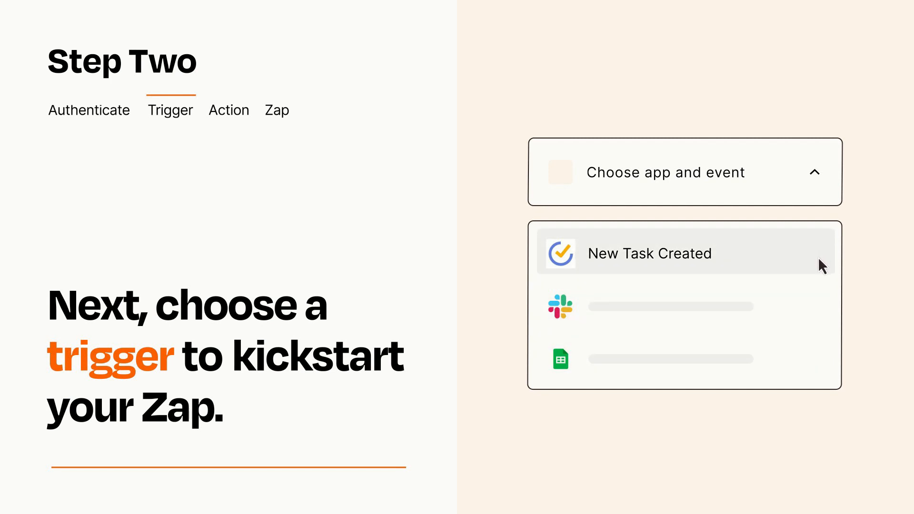
Step: Select 'New Task Created' as the Zap's trigger event
{"action": "left_click", "coordinate": [649, 254]}
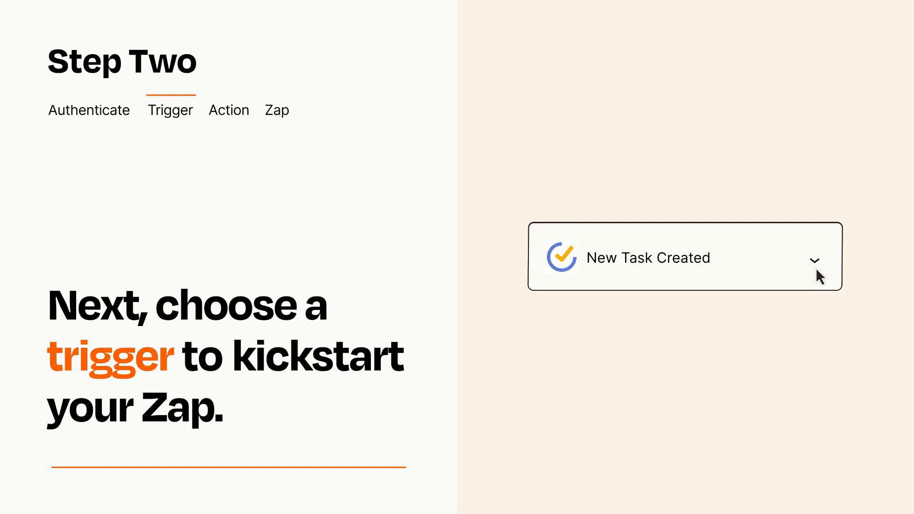
{"action": "mouse_move", "coordinate": [827, 275]}
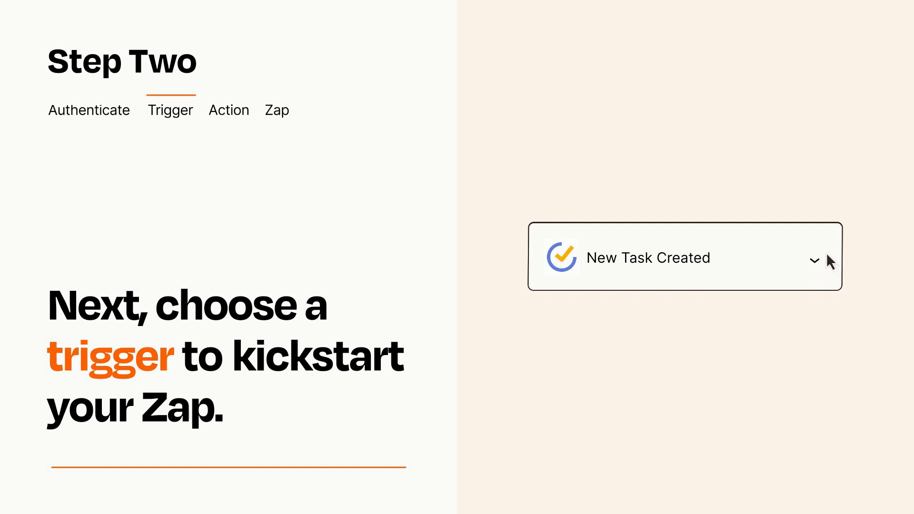
{"action": "left_click", "coordinate": [228, 110]}
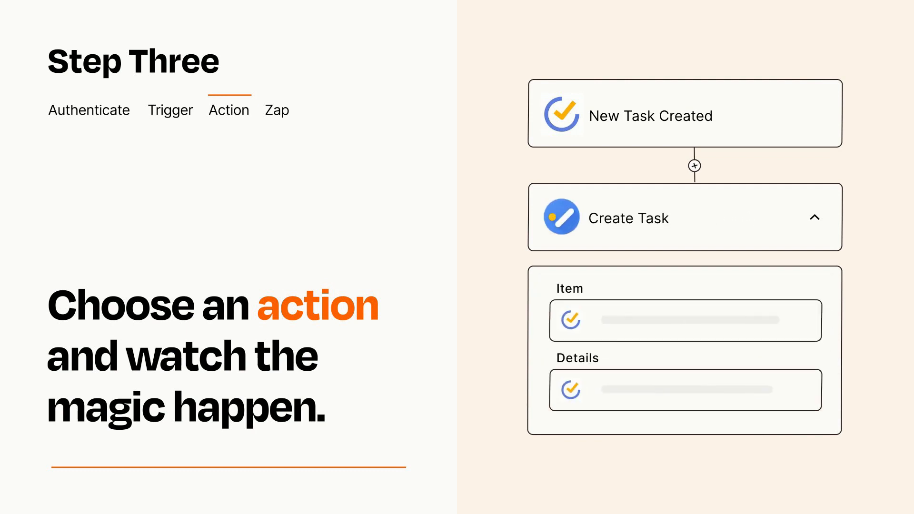
Step: Add a 'Create Task' action with Item and Details mapped from the trigger
{"action": "left_click", "coordinate": [815, 217]}
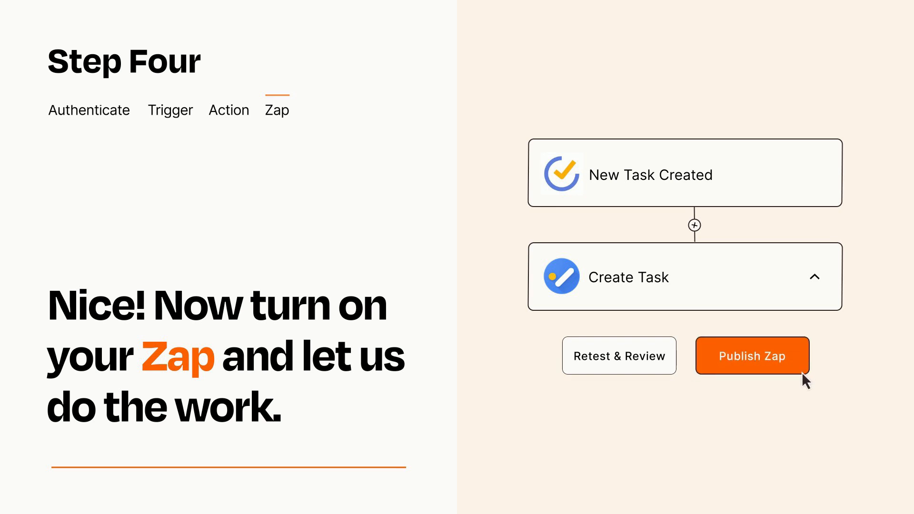
Step: Publish the two-step Zap so it turns on
{"action": "left_click", "coordinate": [751, 355]}
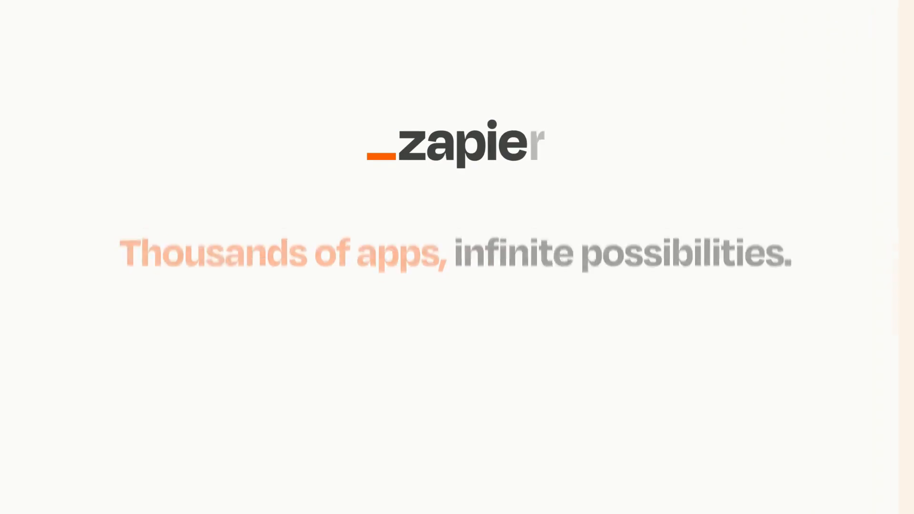